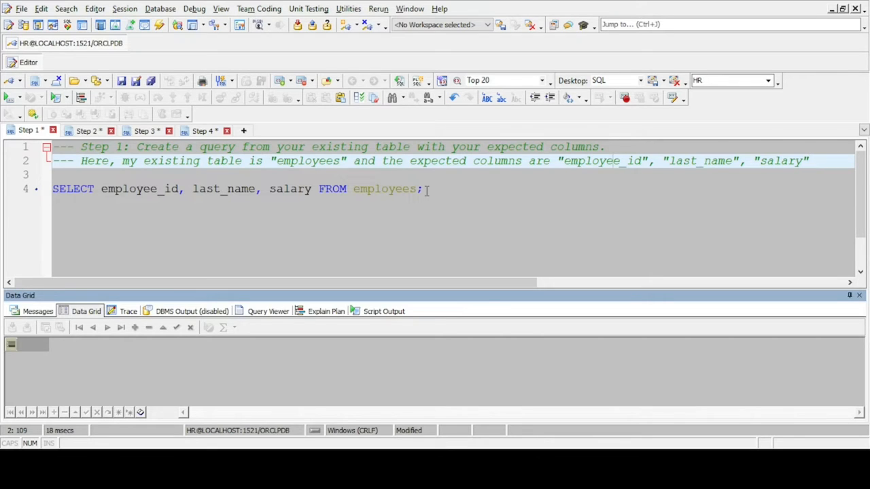
Step: Run the Step 1 query listing employee_id, last_name and salary, then return to the script tabs
{"action": "left_click", "coordinate": [425, 189]}
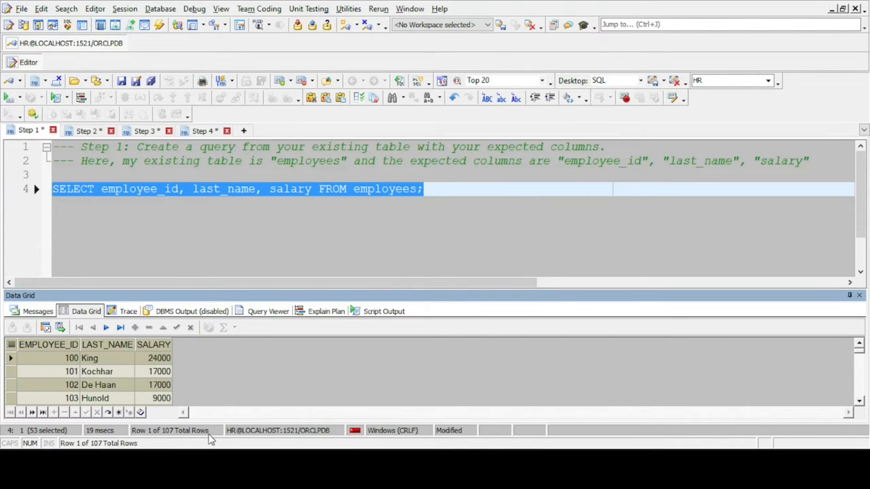
{"action": "left_click", "coordinate": [85, 130]}
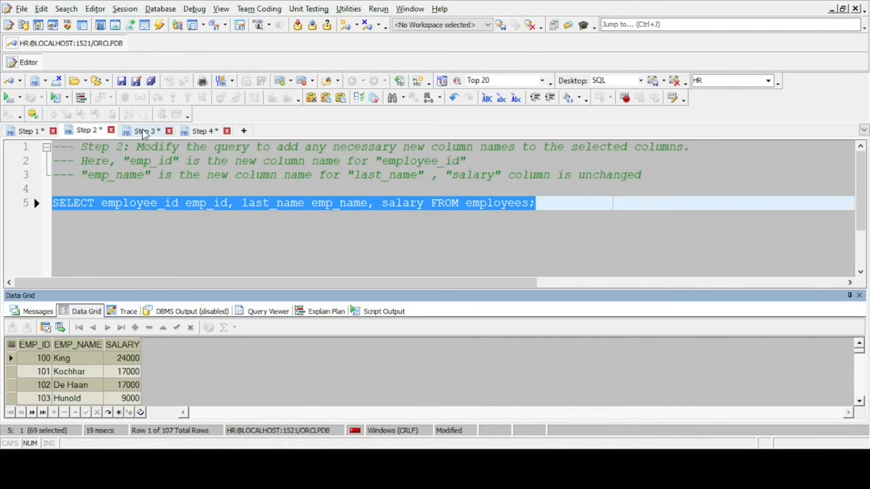
Step: Select the CREATE TABLE emp_name AS SELECT statement in the Step 3 script
{"action": "left_click", "coordinate": [145, 131]}
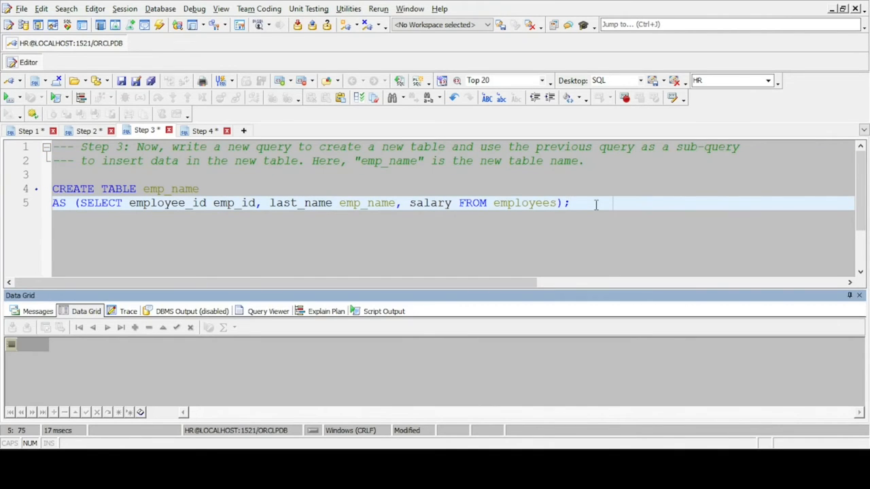
{"action": "left_click", "coordinate": [573, 203]}
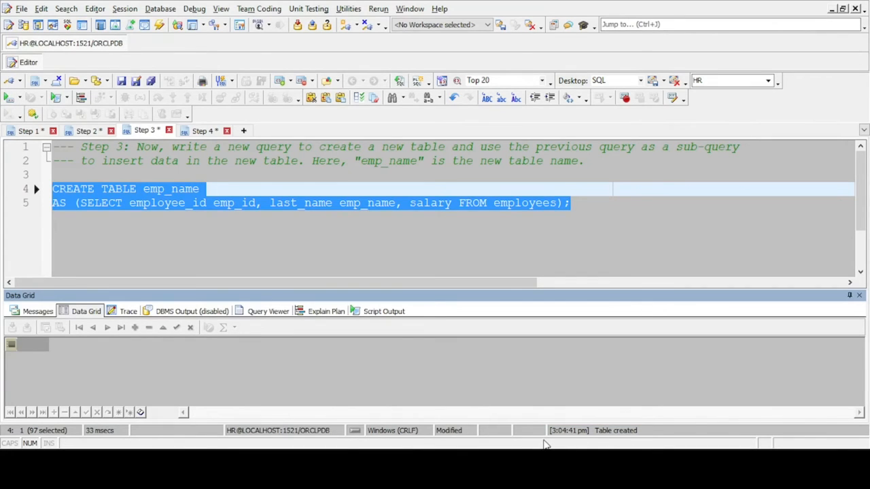
Step: Bring up the Step 4 script and select emp_name in the SELECT * FROM emp_name query
{"action": "left_click", "coordinate": [204, 131]}
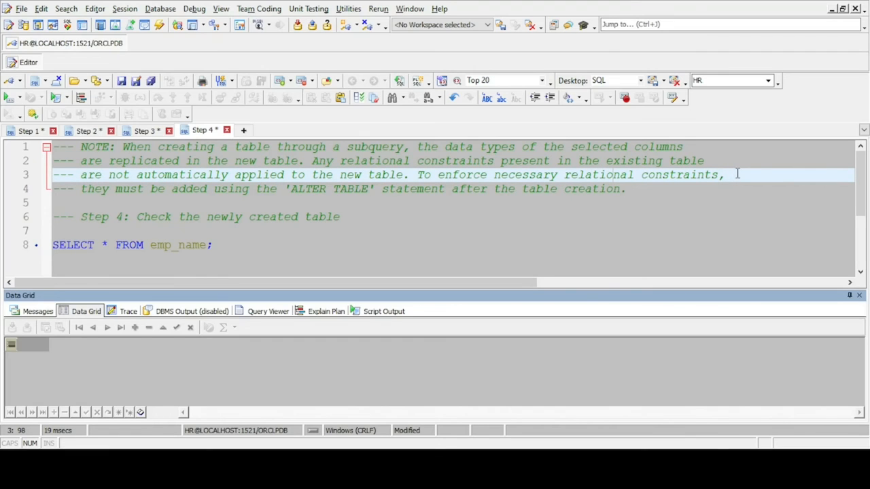
{"action": "mouse_move", "coordinate": [706, 186]}
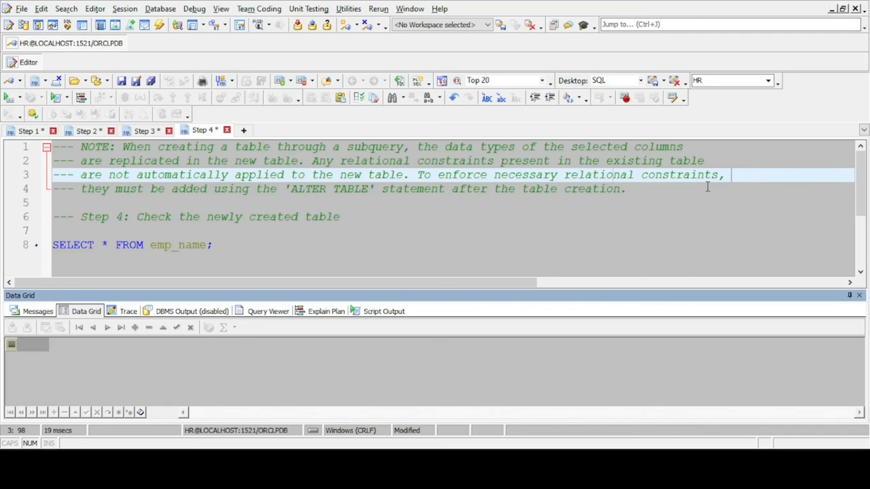
{"action": "left_click", "coordinate": [625, 189]}
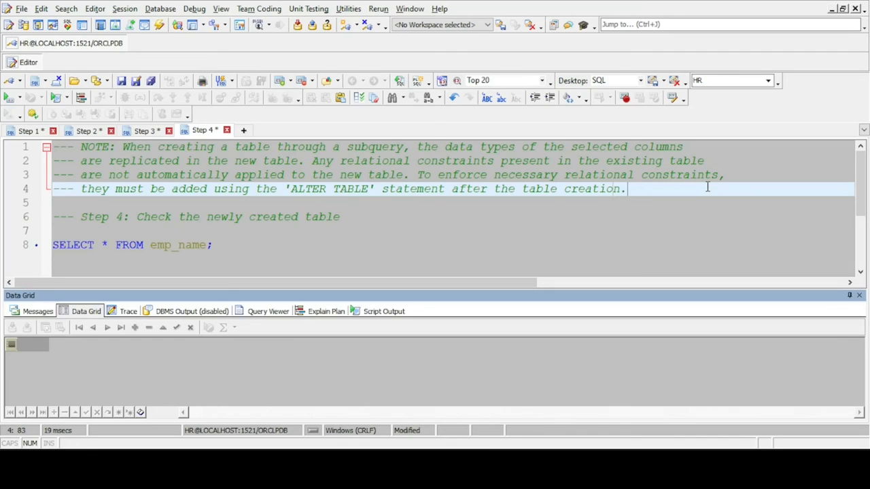
{"action": "mouse_move", "coordinate": [399, 216]}
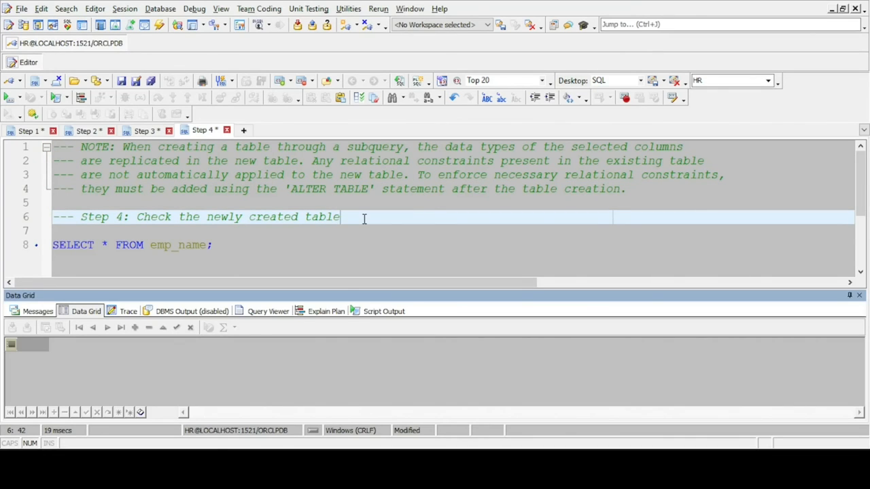
{"action": "double_click", "coordinate": [192, 245]}
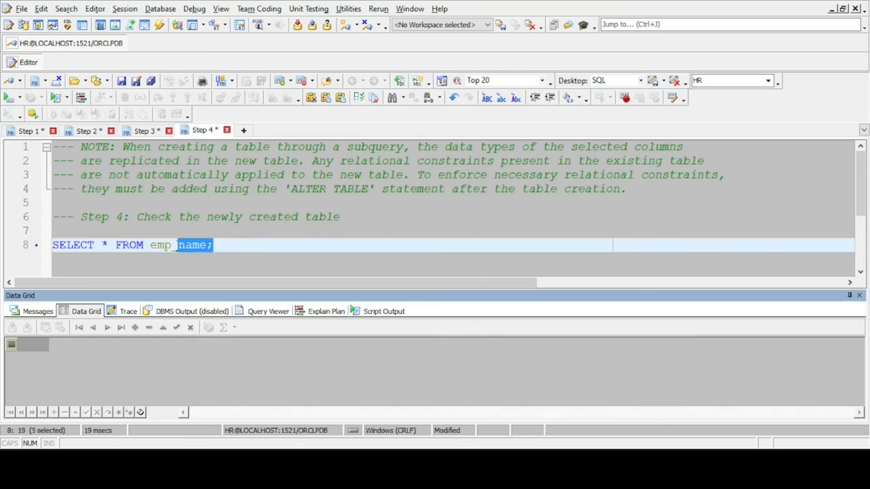